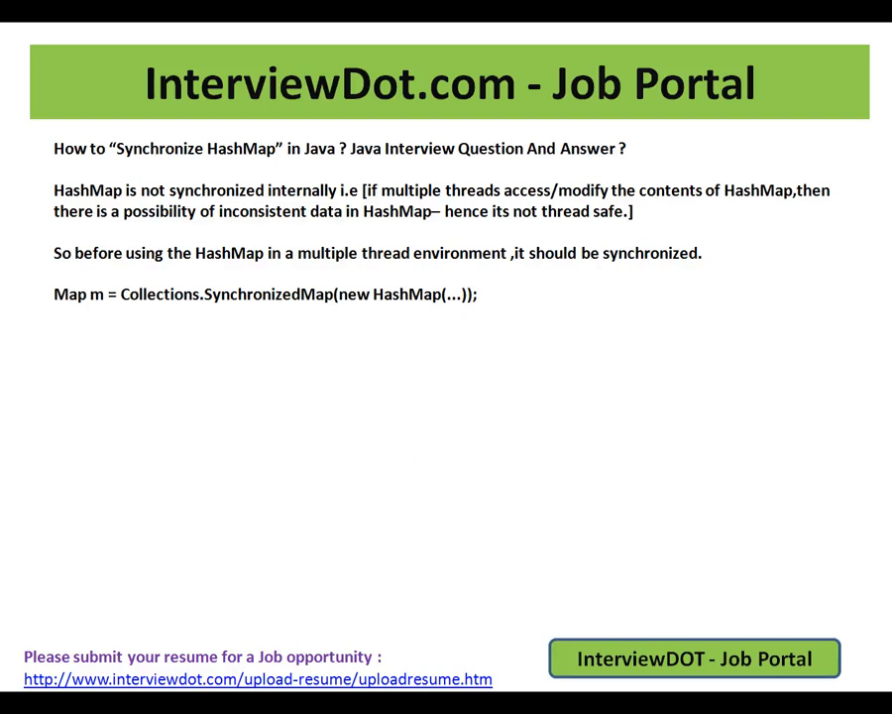
pyautogui.moveTo(347, 300)
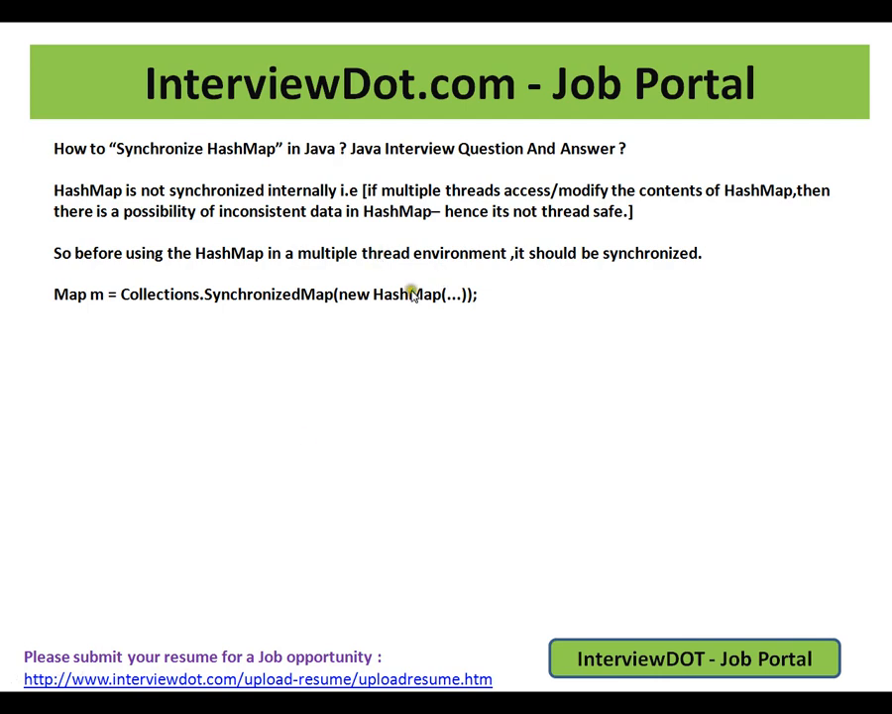
pyautogui.moveTo(306, 431)
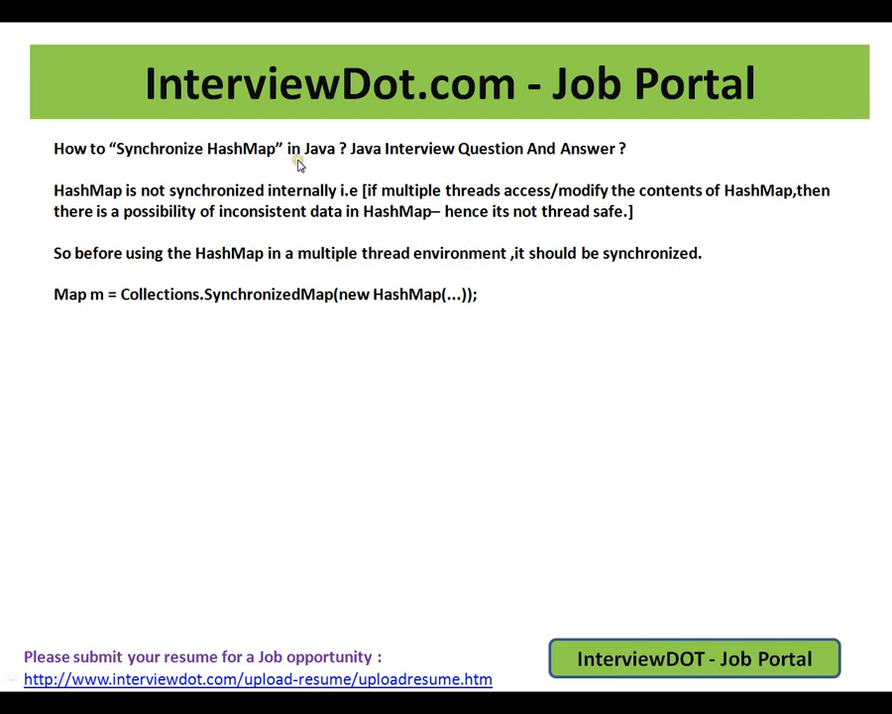
pyautogui.moveTo(156, 197)
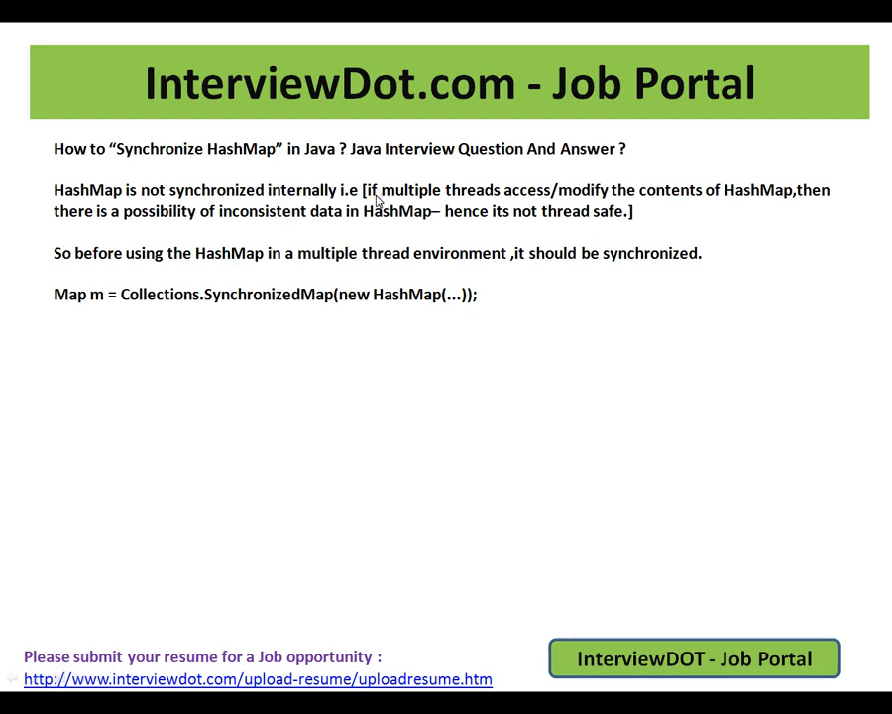
pyautogui.moveTo(446, 206)
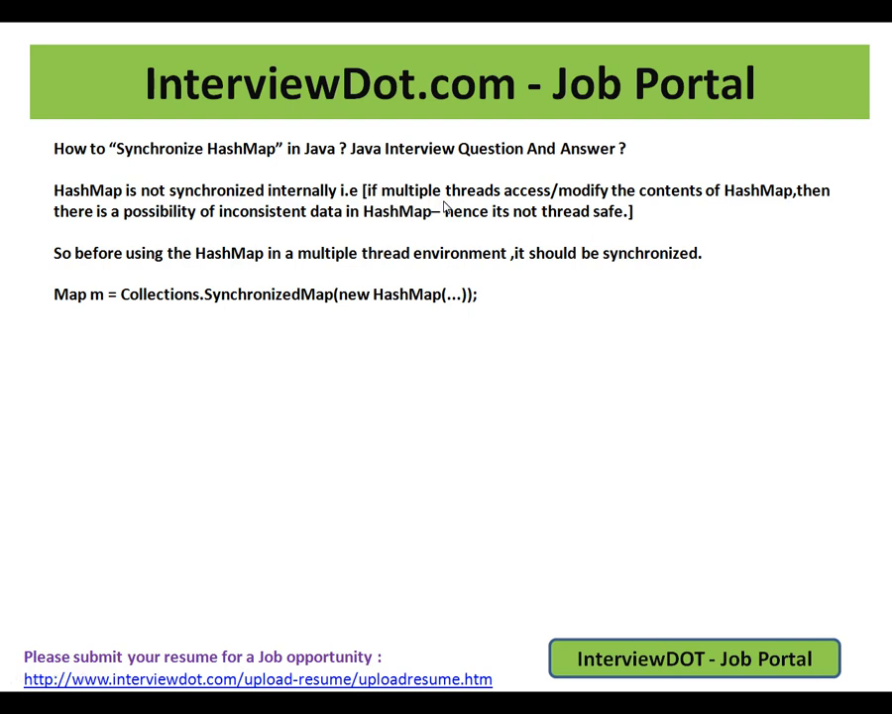
pyautogui.moveTo(458, 211)
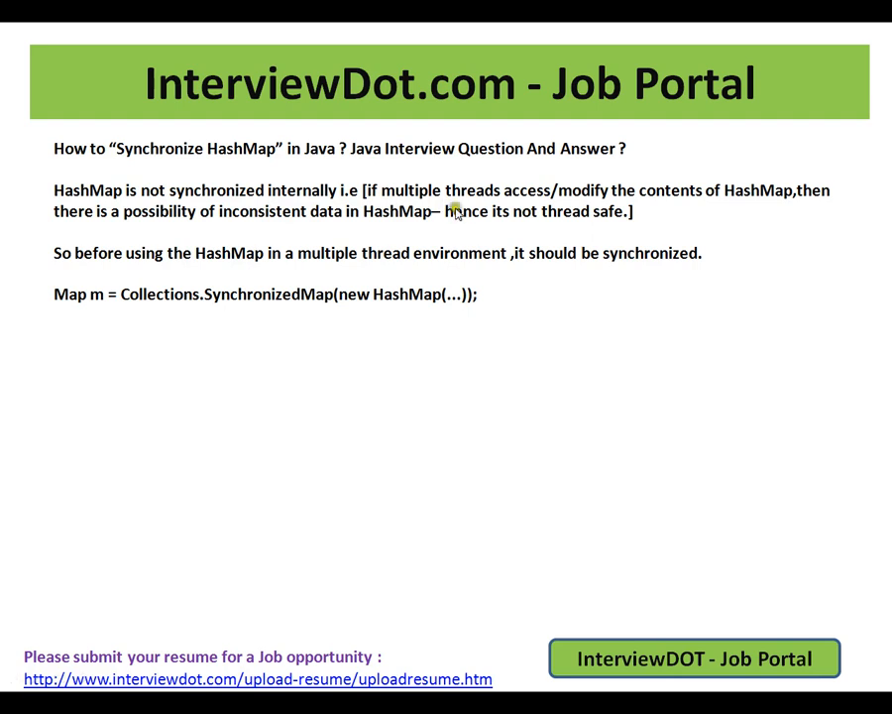
pyautogui.moveTo(483, 241)
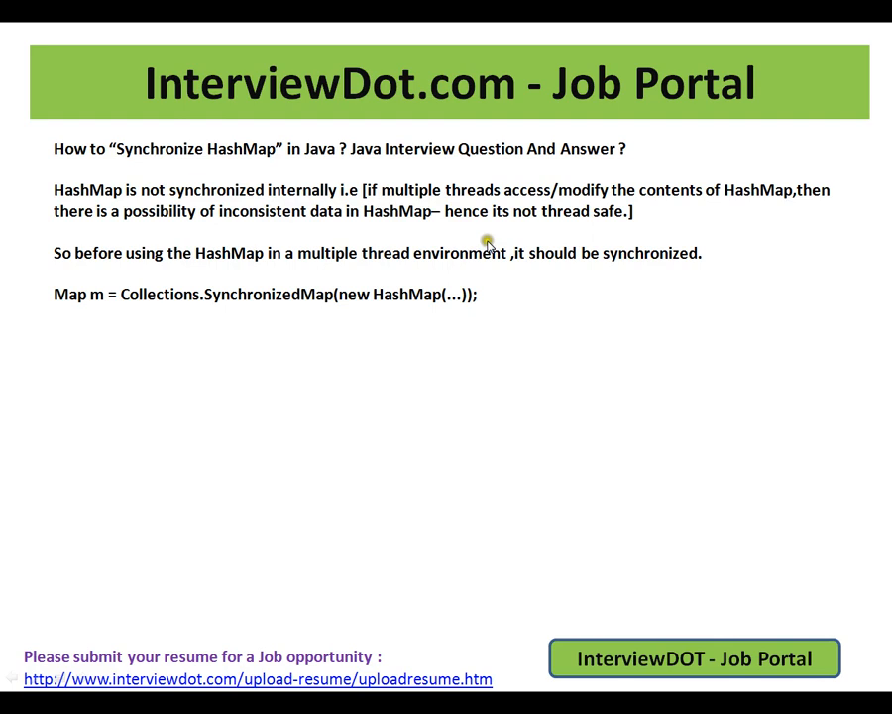
pyautogui.moveTo(495, 236)
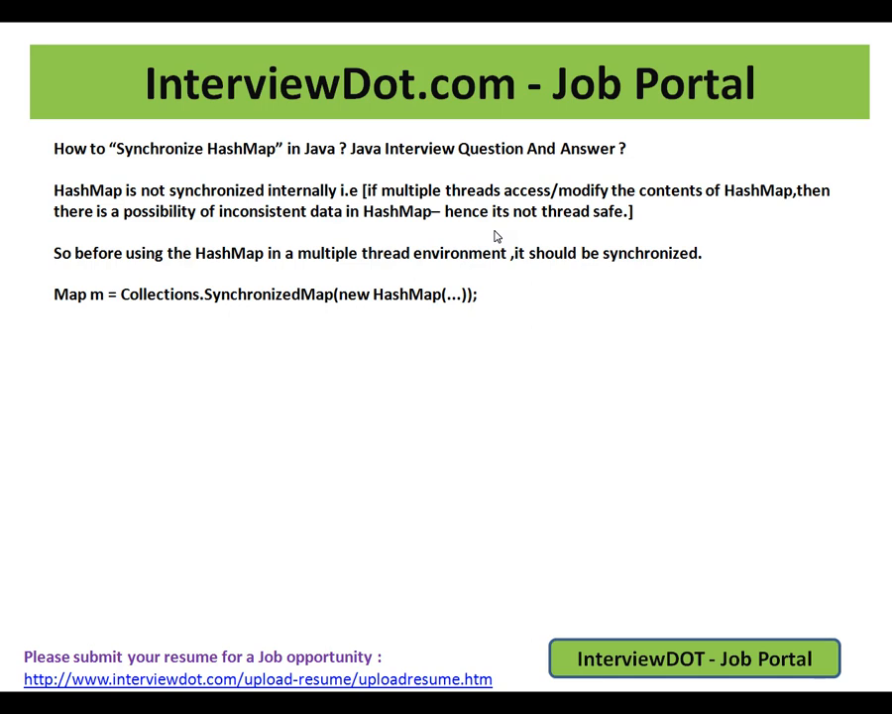
pyautogui.moveTo(275, 268)
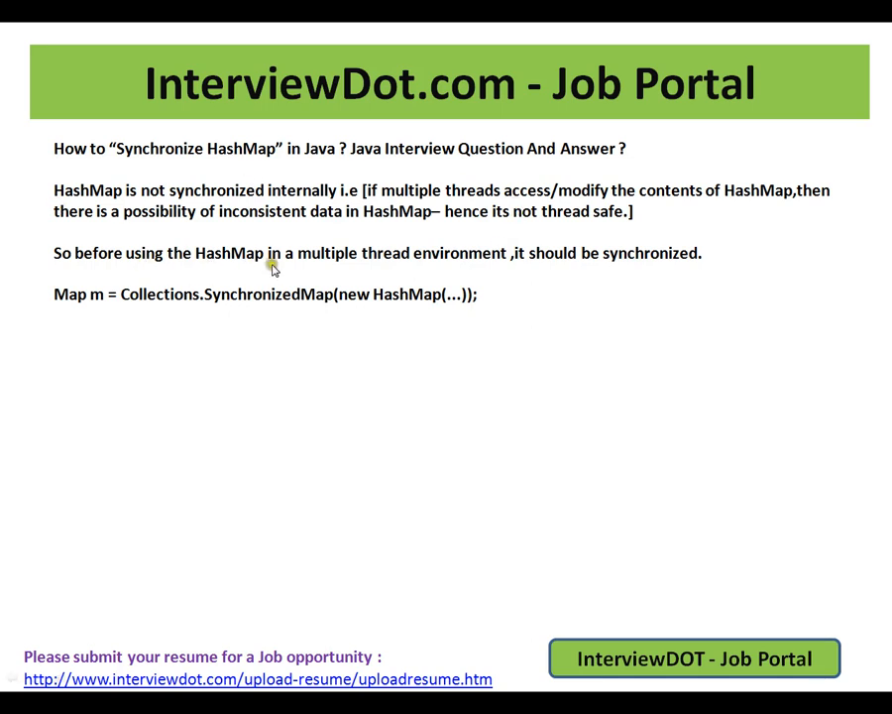
pyautogui.moveTo(500, 269)
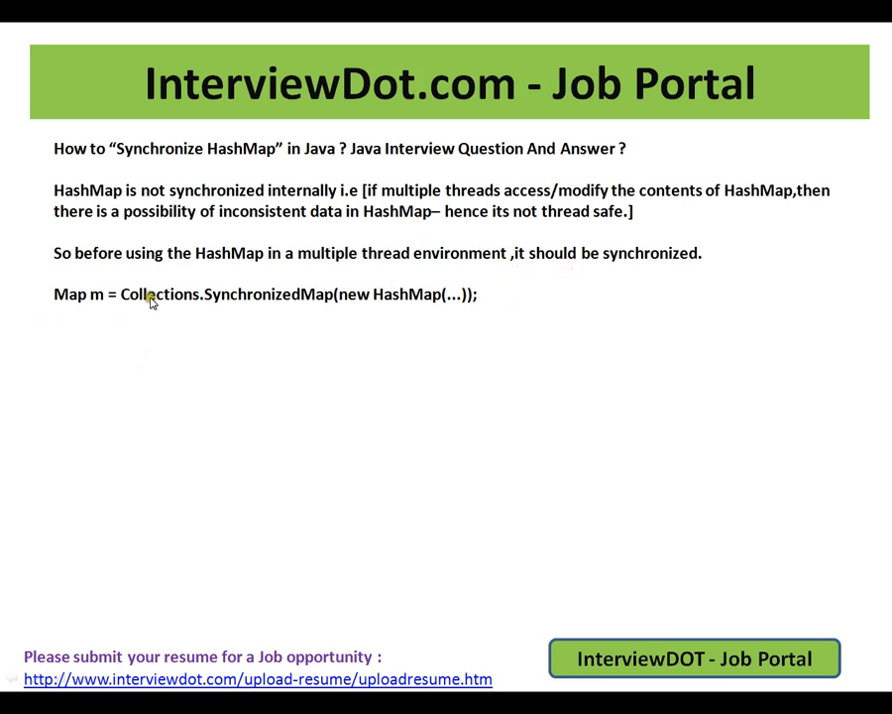
pyautogui.moveTo(189, 301)
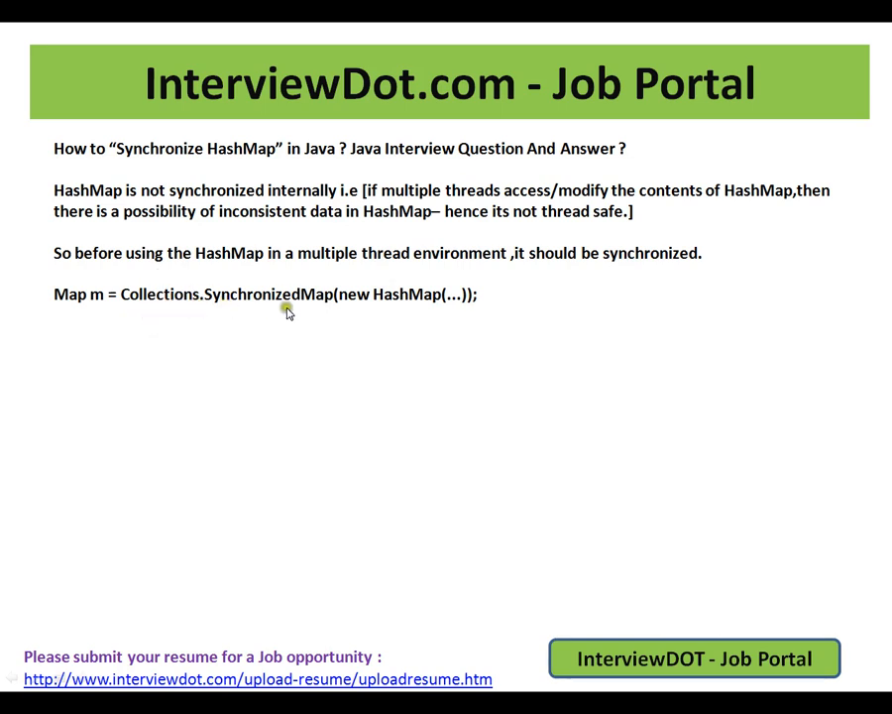
pyautogui.moveTo(438, 305)
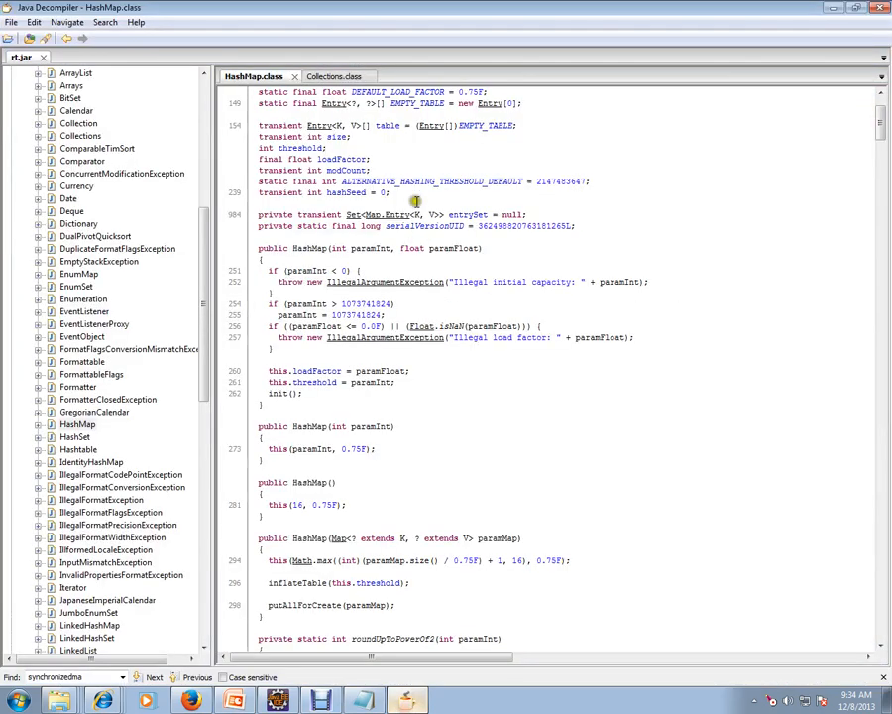
pyautogui.moveTo(203, 247)
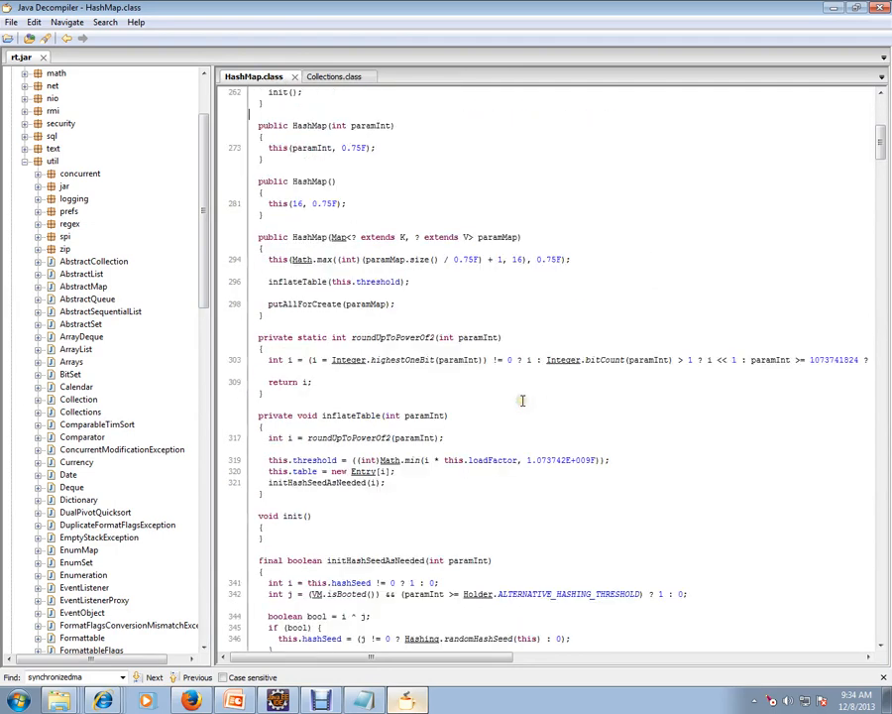
# Scroll HashMap.class source from the constructors down to the unsynchronized get and put methods.
pyautogui.scroll(-3)
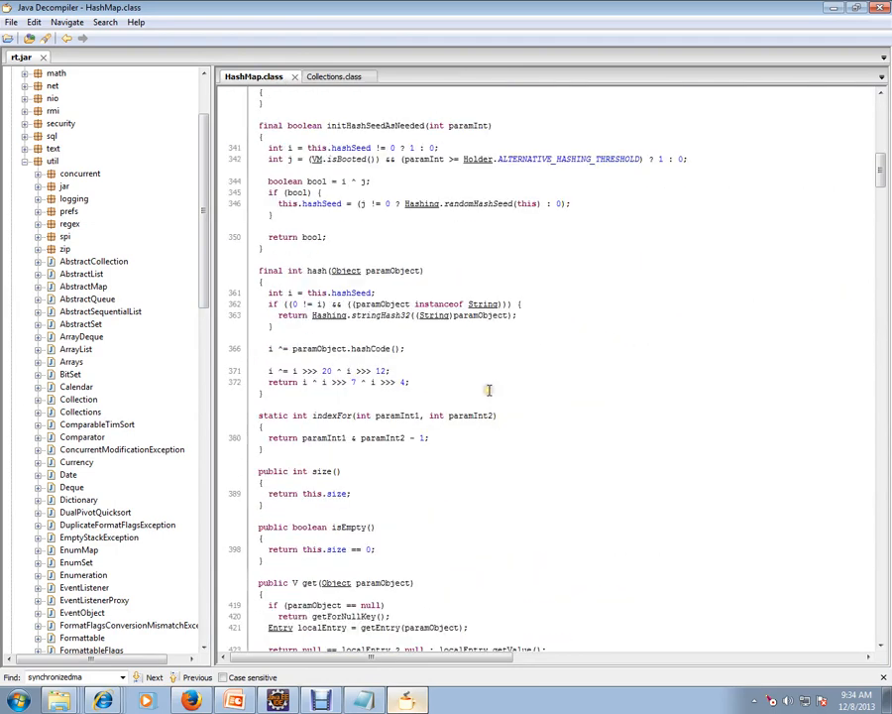
pyautogui.scroll(-3)
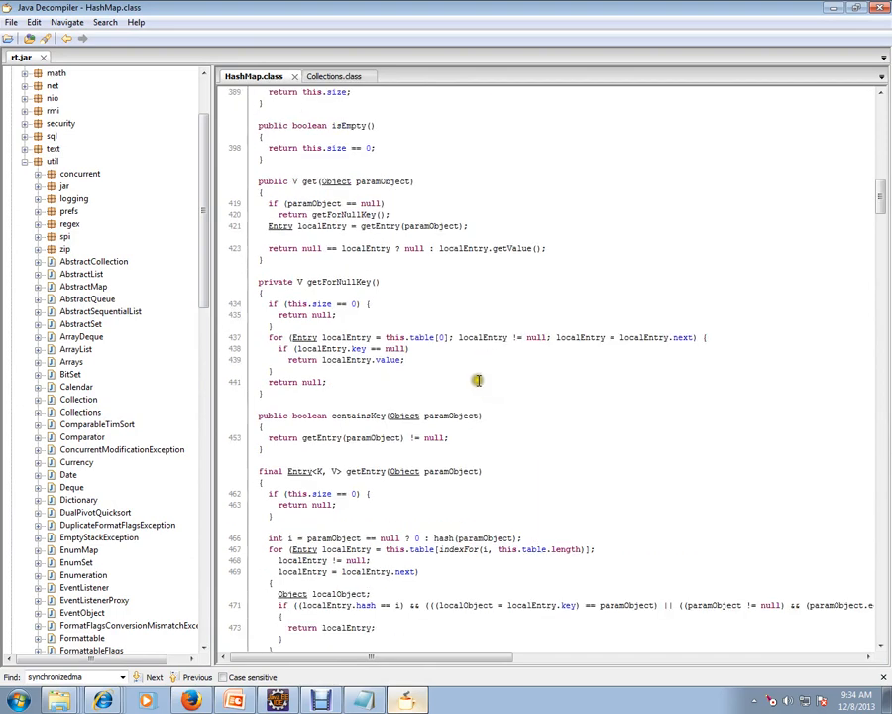
pyautogui.scroll(-3)
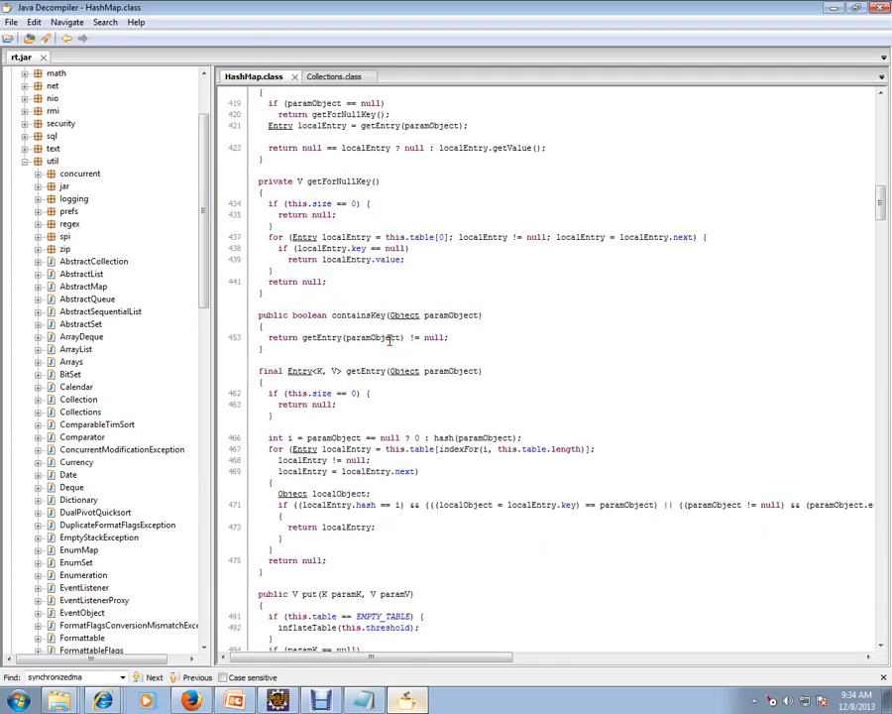
pyautogui.scroll(-3)
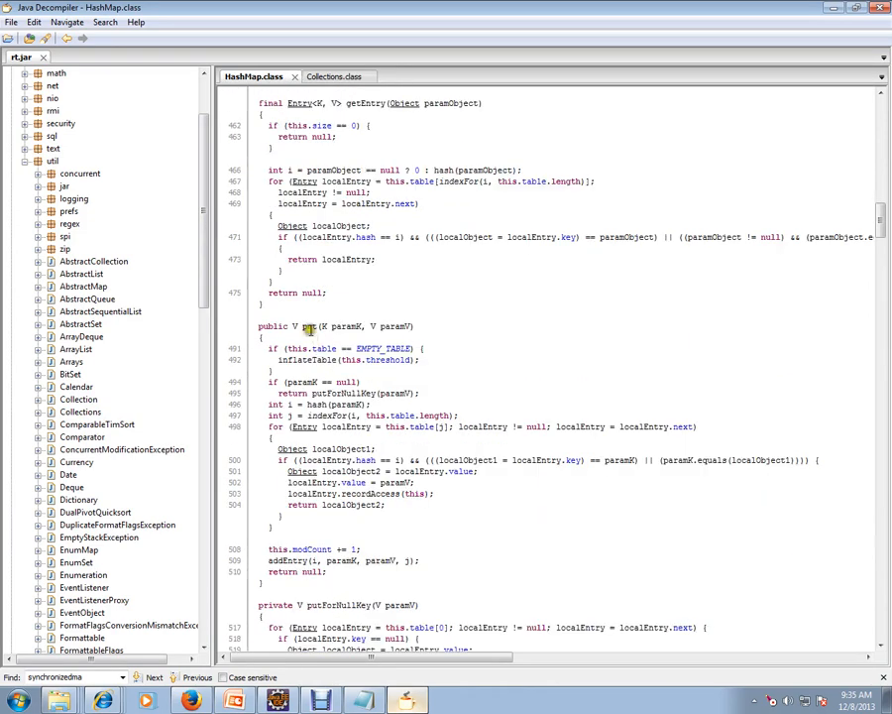
# Read past putForNullKey, putForCreate, resize and transfer in HashMap down to putAll and remove.
pyautogui.doubleClick(308, 326)
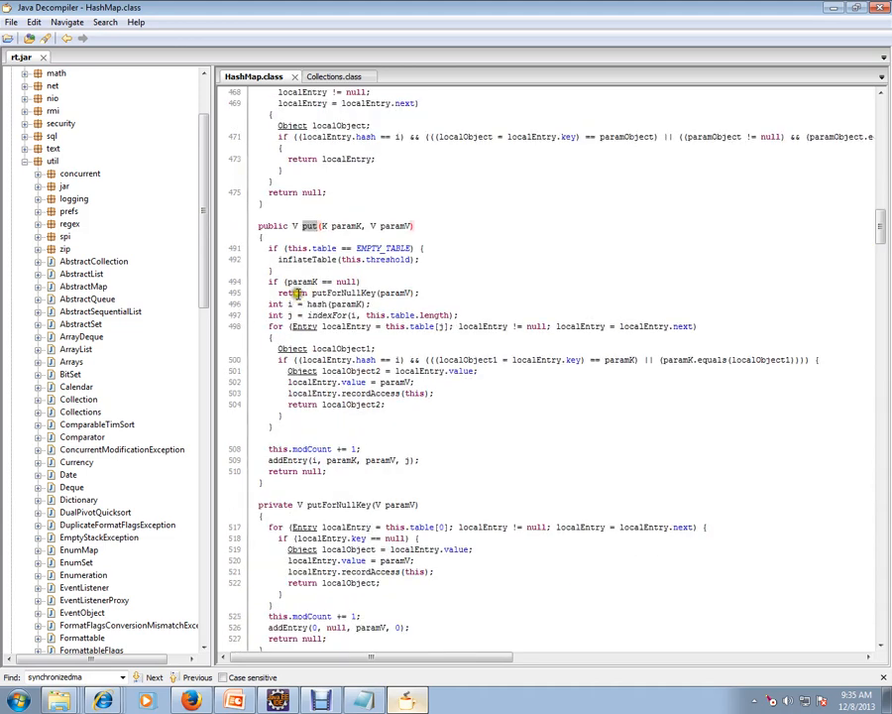
pyautogui.scroll(-3)
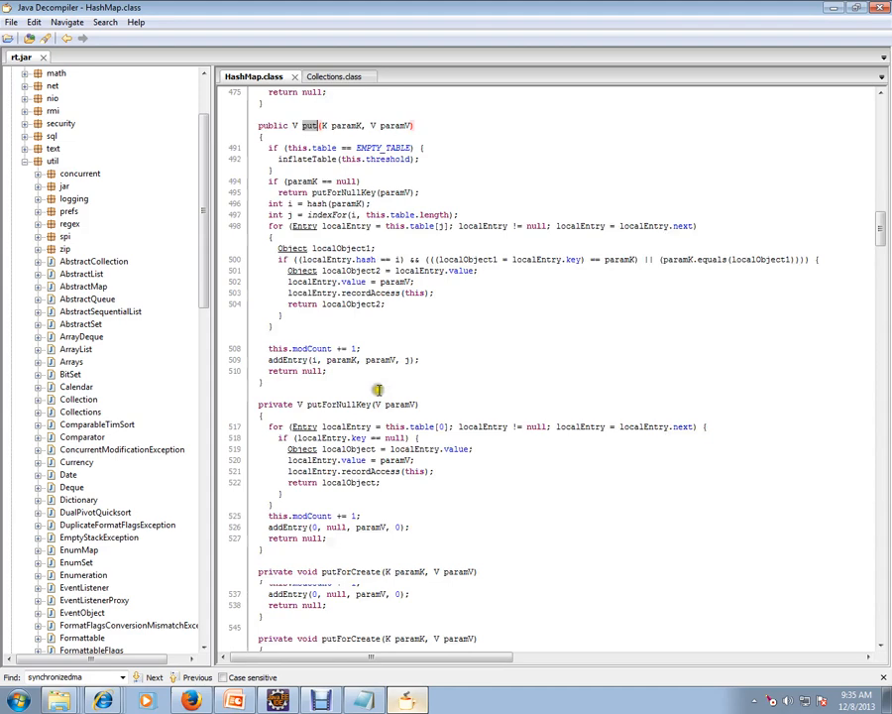
pyautogui.scroll(-3)
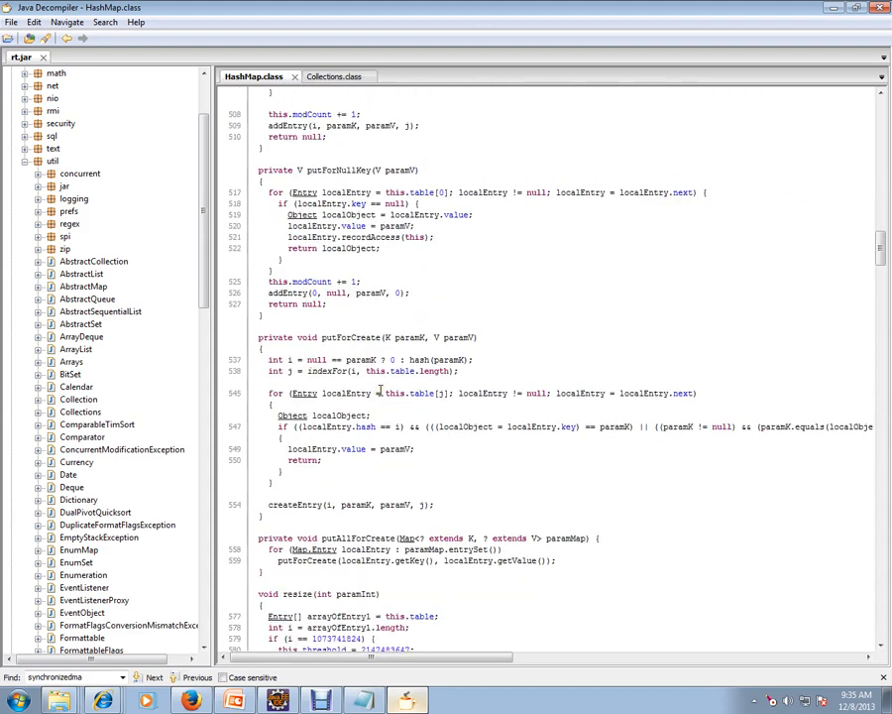
pyautogui.scroll(-3)
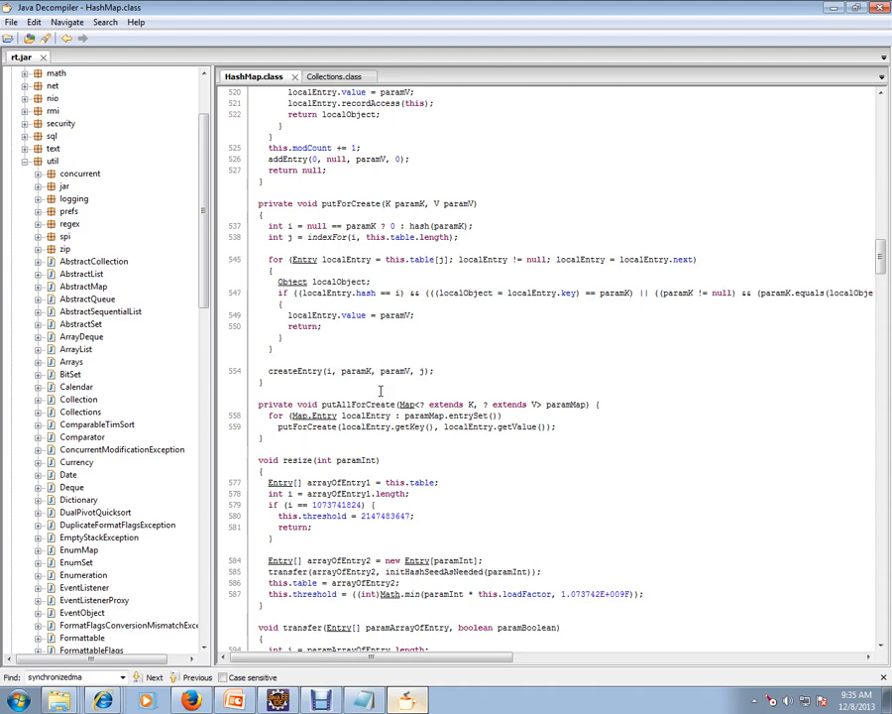
pyautogui.scroll(-3)
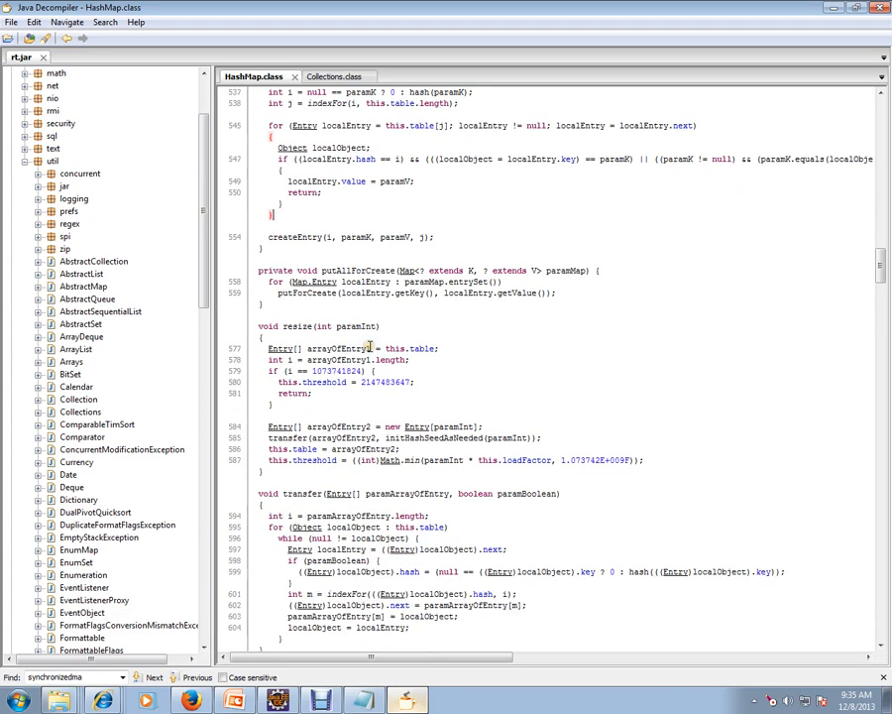
pyautogui.scroll(-3)
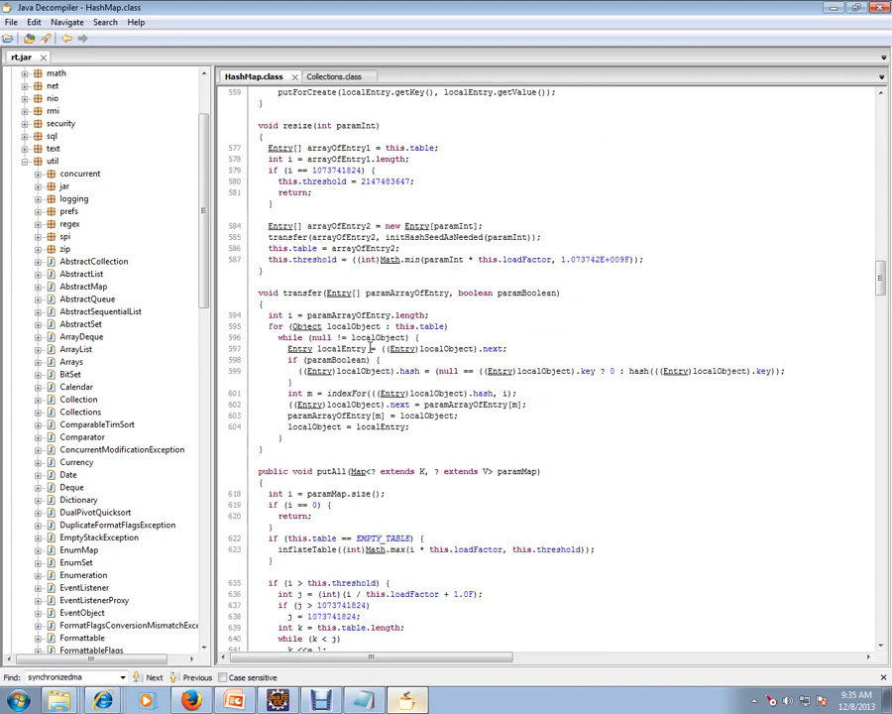
pyautogui.scroll(-3)
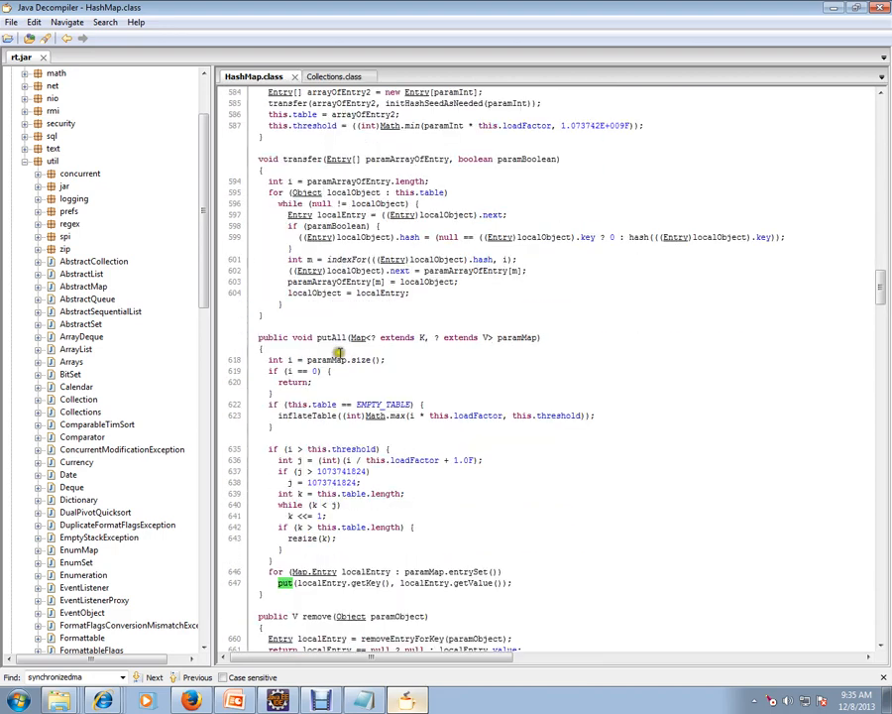
pyautogui.scroll(-3)
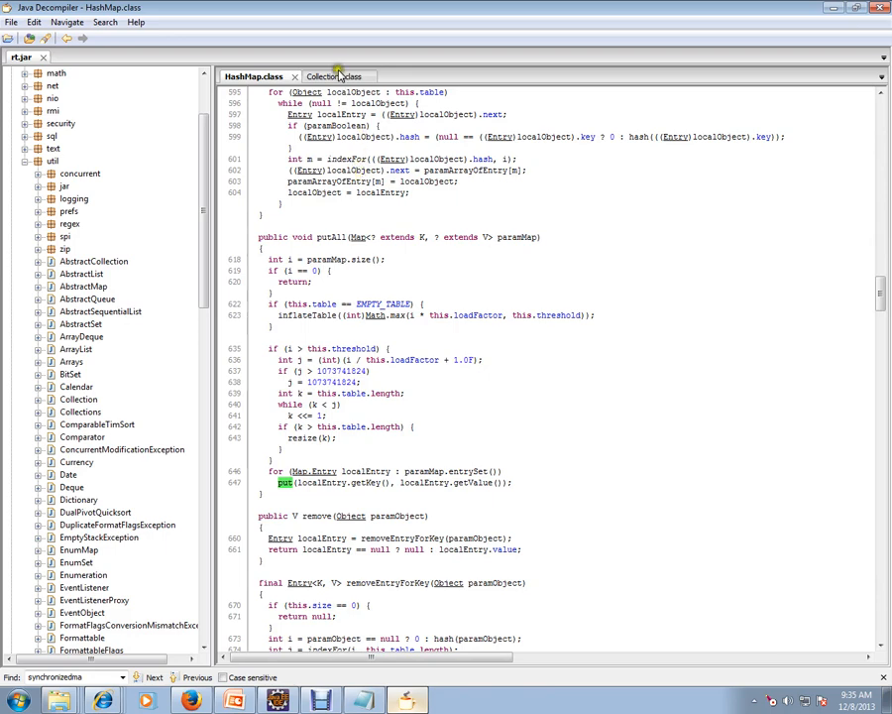
# Browse SynchronizedMap in Collections.class: size, get, put, remove, putAll, clear synchronized on mutex.
pyautogui.click(332, 76)
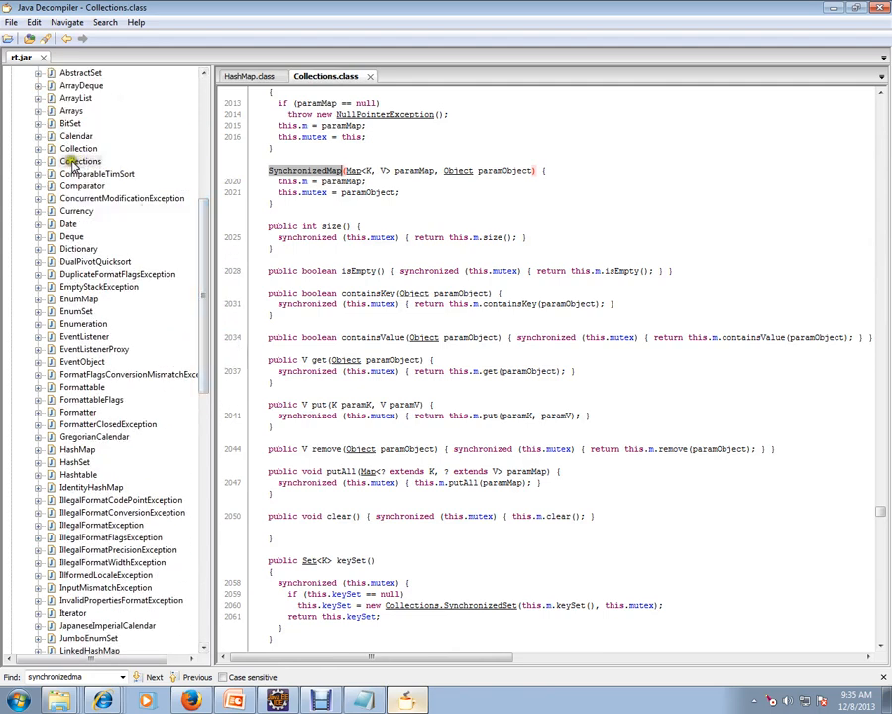
pyautogui.moveTo(401, 214)
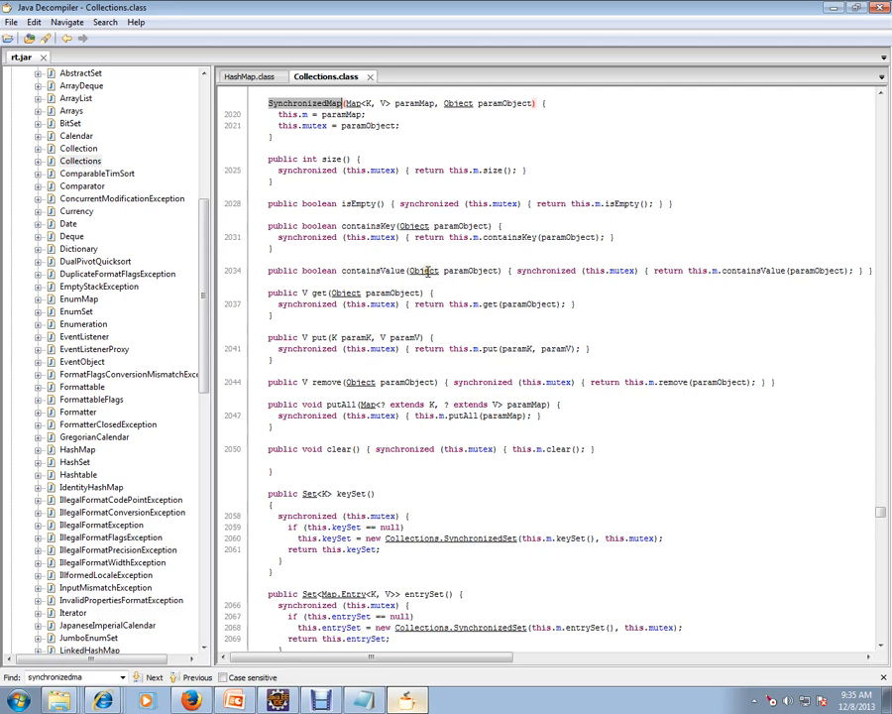
pyautogui.scroll(-3)
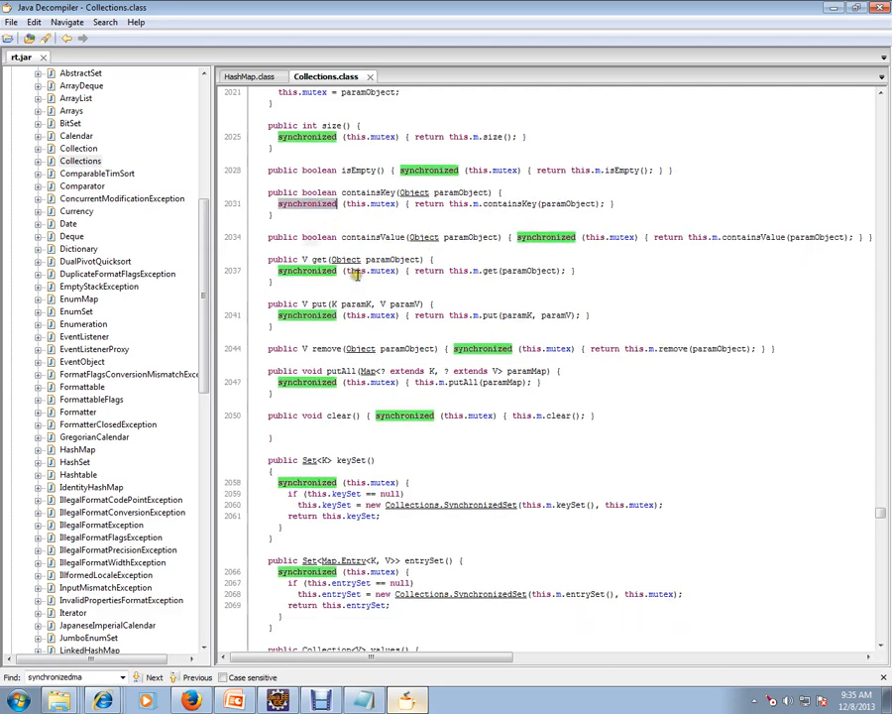
pyautogui.scroll(-3)
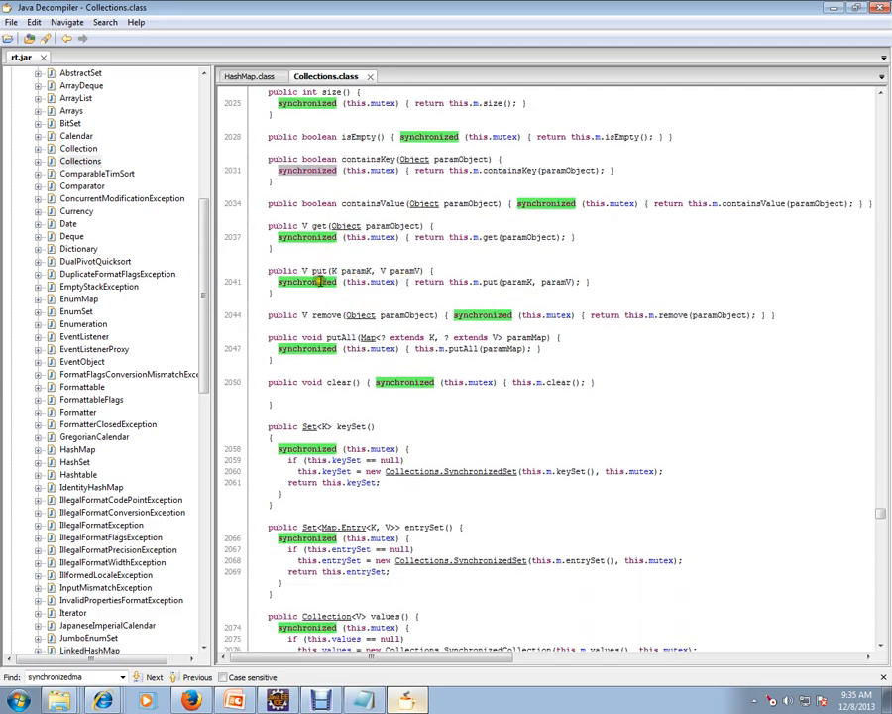
pyautogui.scroll(-3)
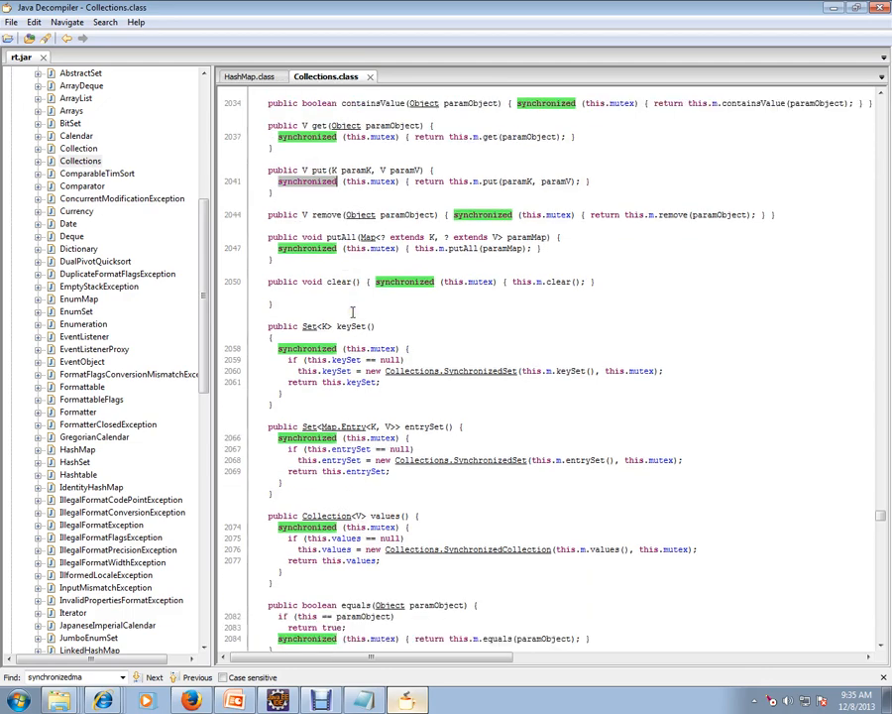
pyautogui.scroll(-3)
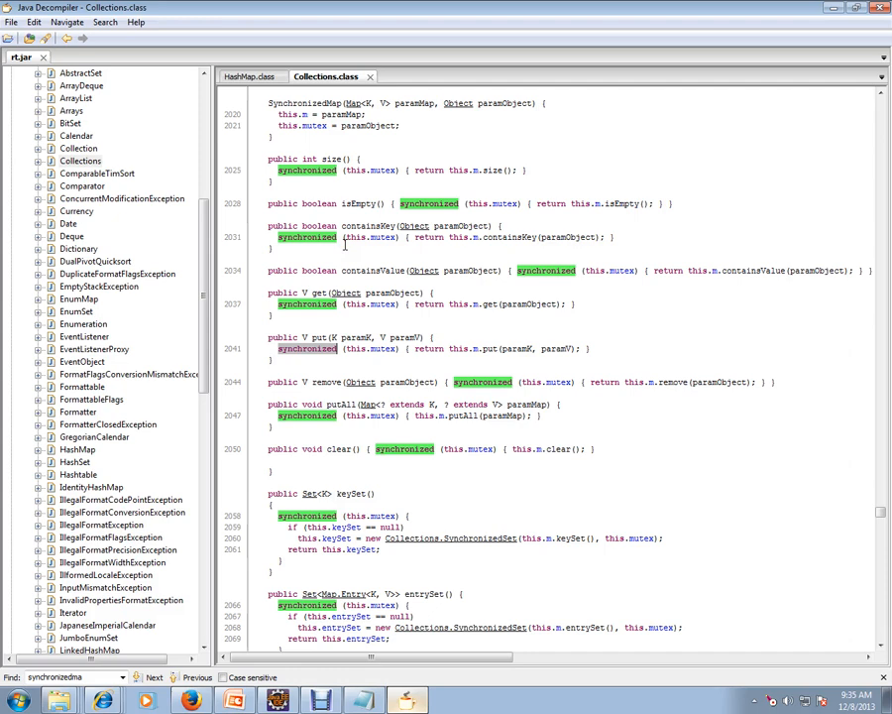
pyautogui.moveTo(352, 246)
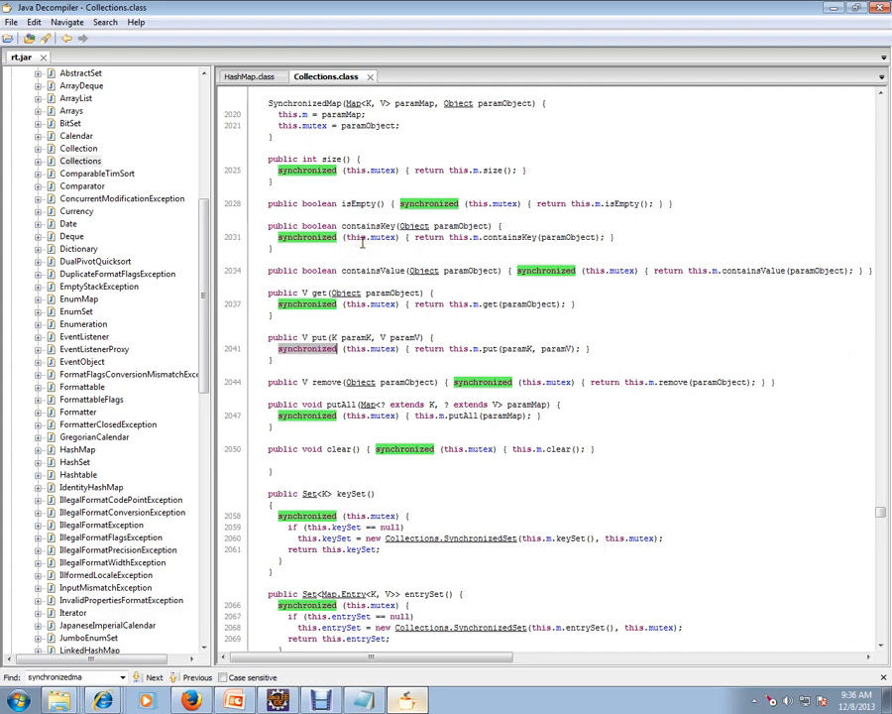
pyautogui.moveTo(284, 352)
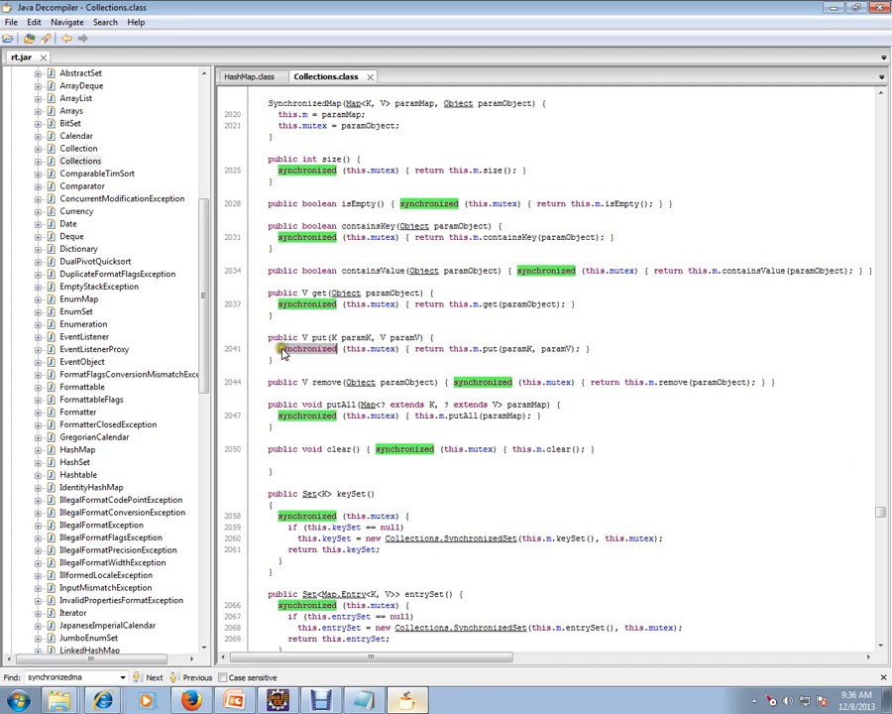
pyautogui.moveTo(317, 349)
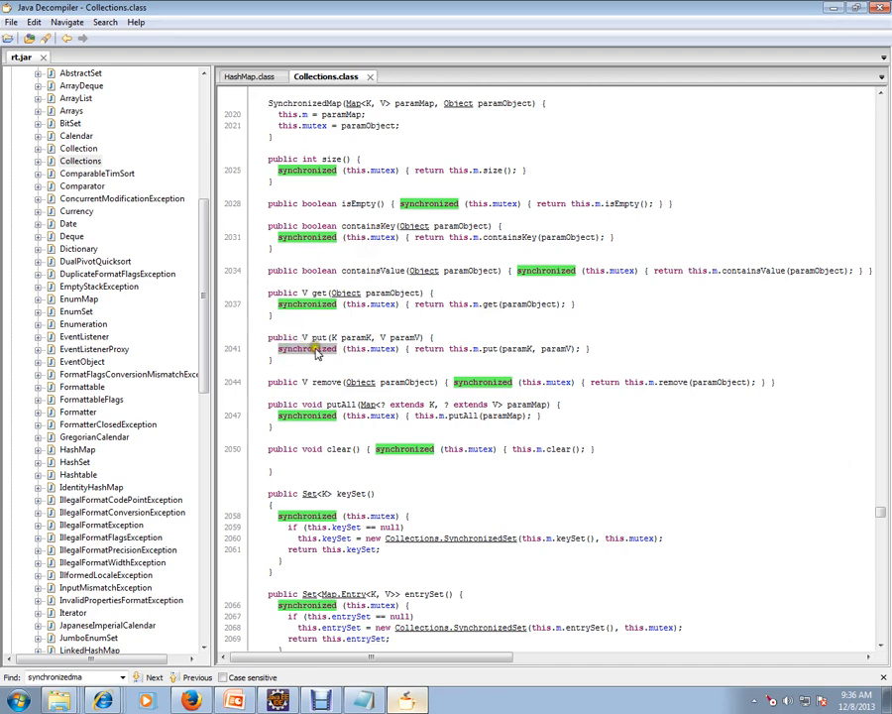